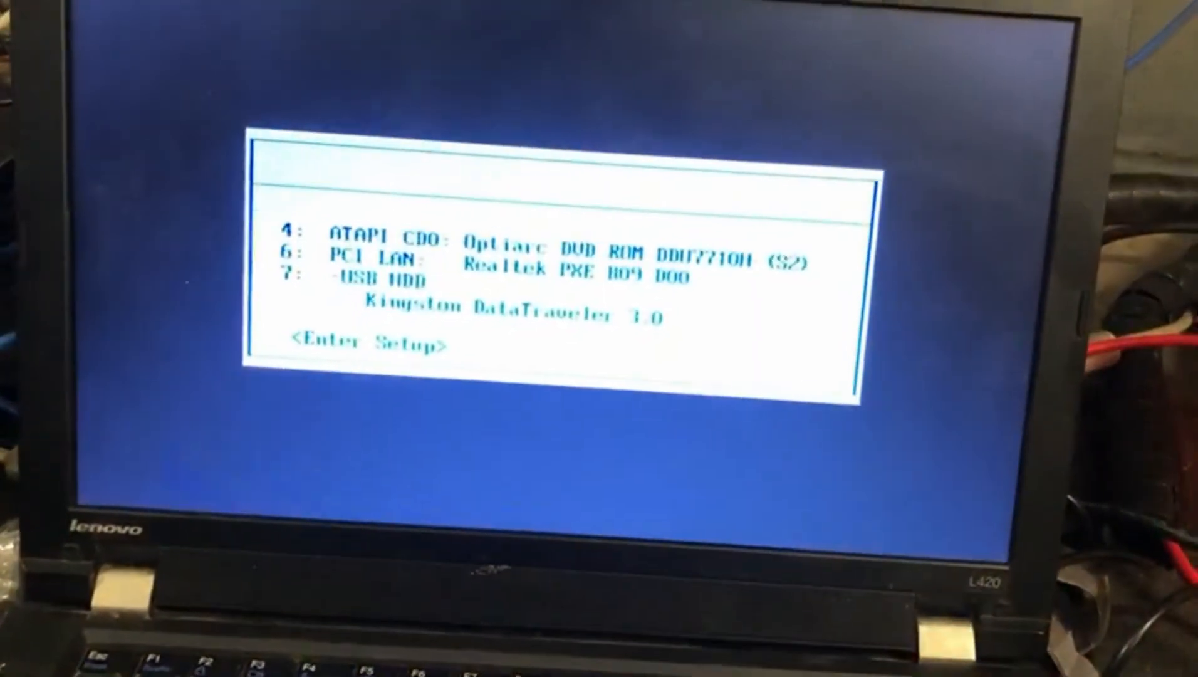
Step: Enter BIOS Setup from the boot menu and scroll to the version 1.13 details
{"action": "key", "text": "Enter"}
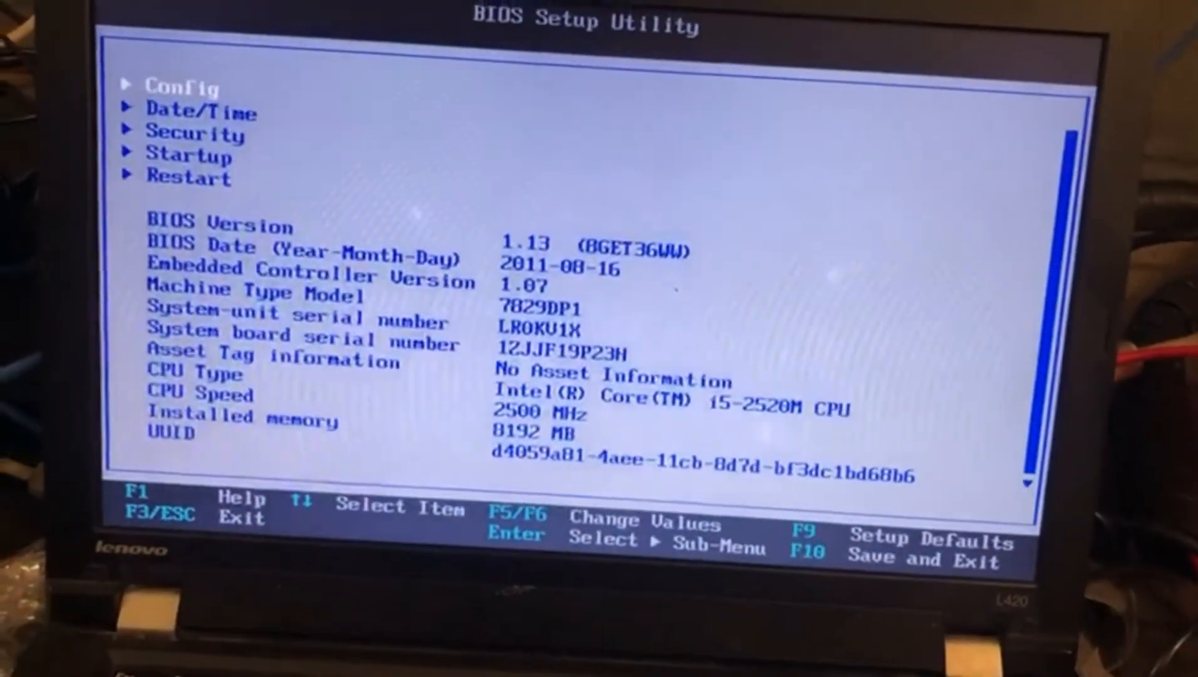
{"action": "scroll", "scroll_direction": "down", "scroll_amount": 3}
{"action": "type", "text": "lenovo l420 bios"}
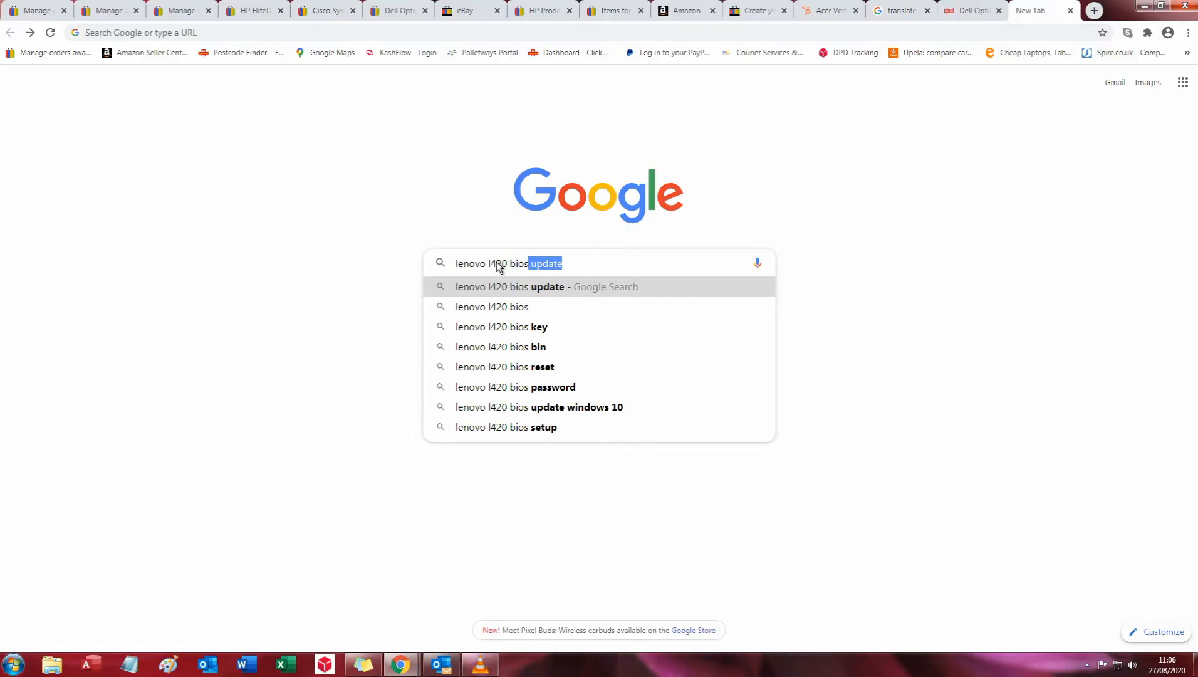
{"action": "mouse_move", "coordinate": [509, 291]}
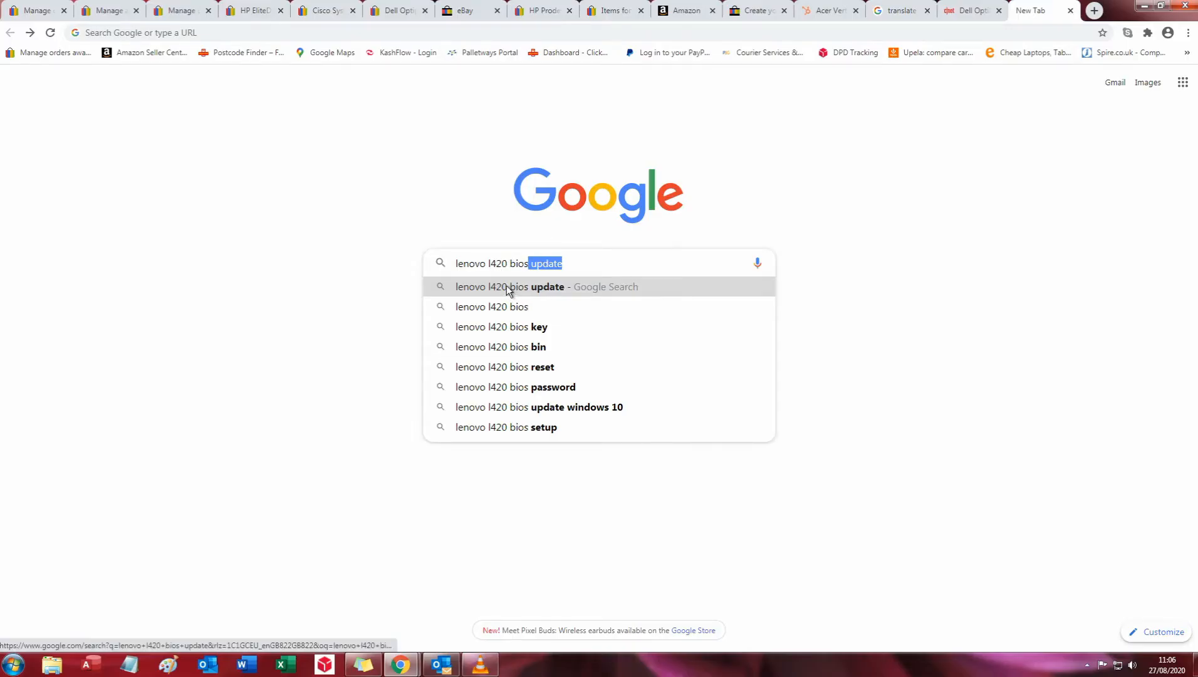
Step: Search 'lenovo l420 bios update' and open the ThinkPad L420, L421 and L520 support page
{"action": "left_click", "coordinate": [510, 287]}
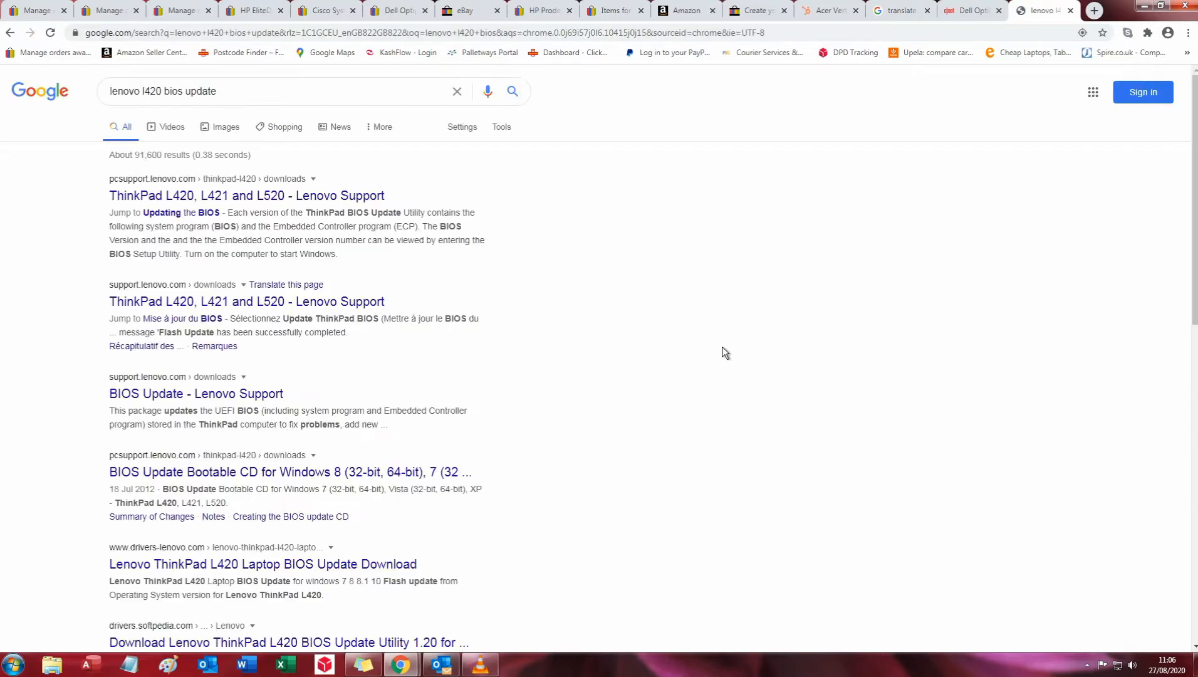
{"action": "mouse_move", "coordinate": [247, 195]}
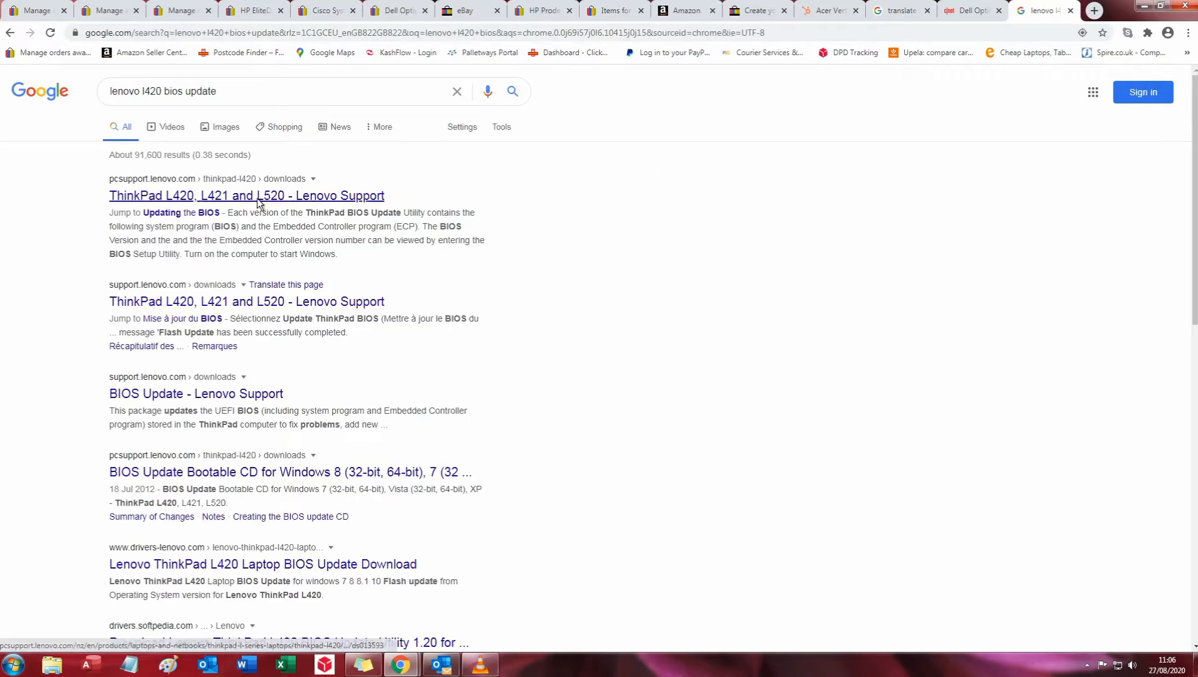
{"action": "left_click", "coordinate": [247, 196]}
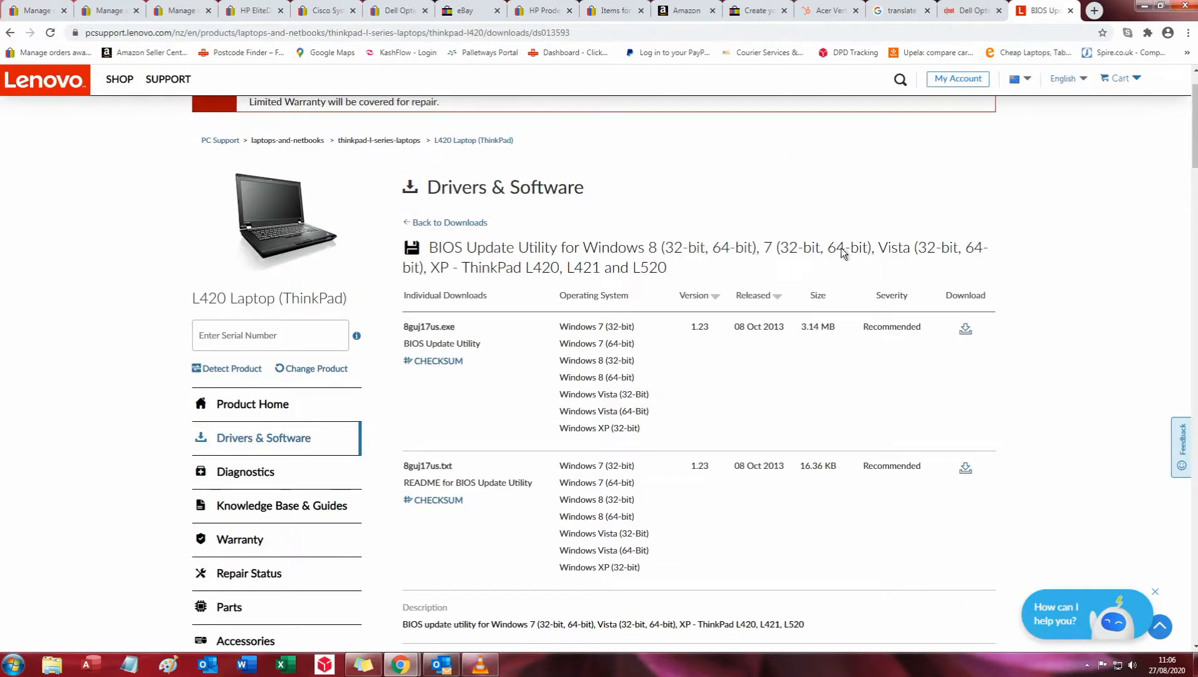
{"action": "mouse_move", "coordinate": [942, 277]}
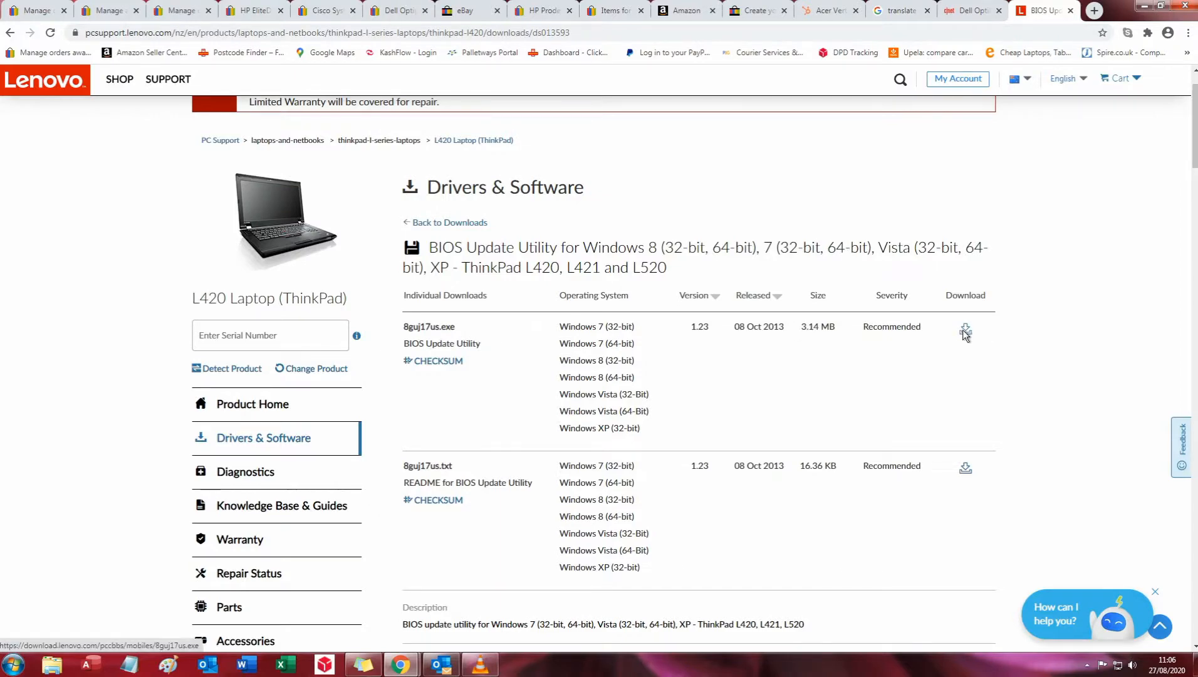
Step: Download the 8guj17us.exe BIOS Update Utility from the Drivers & Software page
{"action": "left_click", "coordinate": [965, 331]}
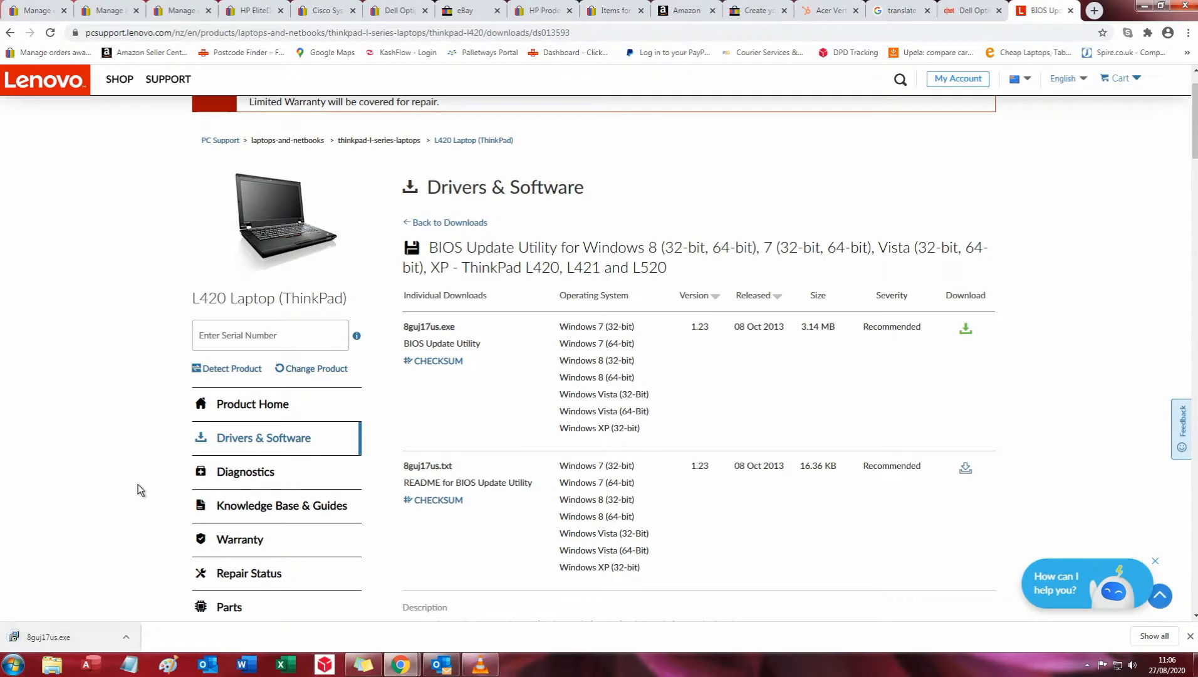
{"action": "mouse_move", "coordinate": [130, 609]}
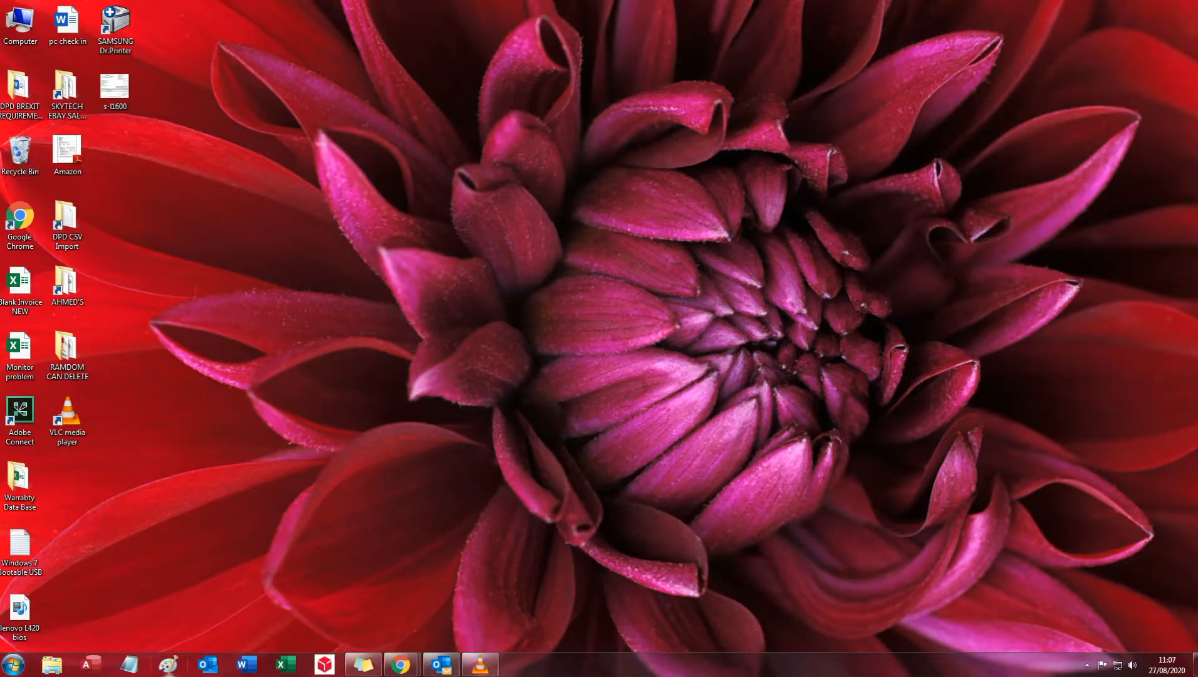
Step: Paste 8guj17us from Downloads onto ESD-USB (E:) and close Explorer
{"action": "left_click", "coordinate": [51, 663]}
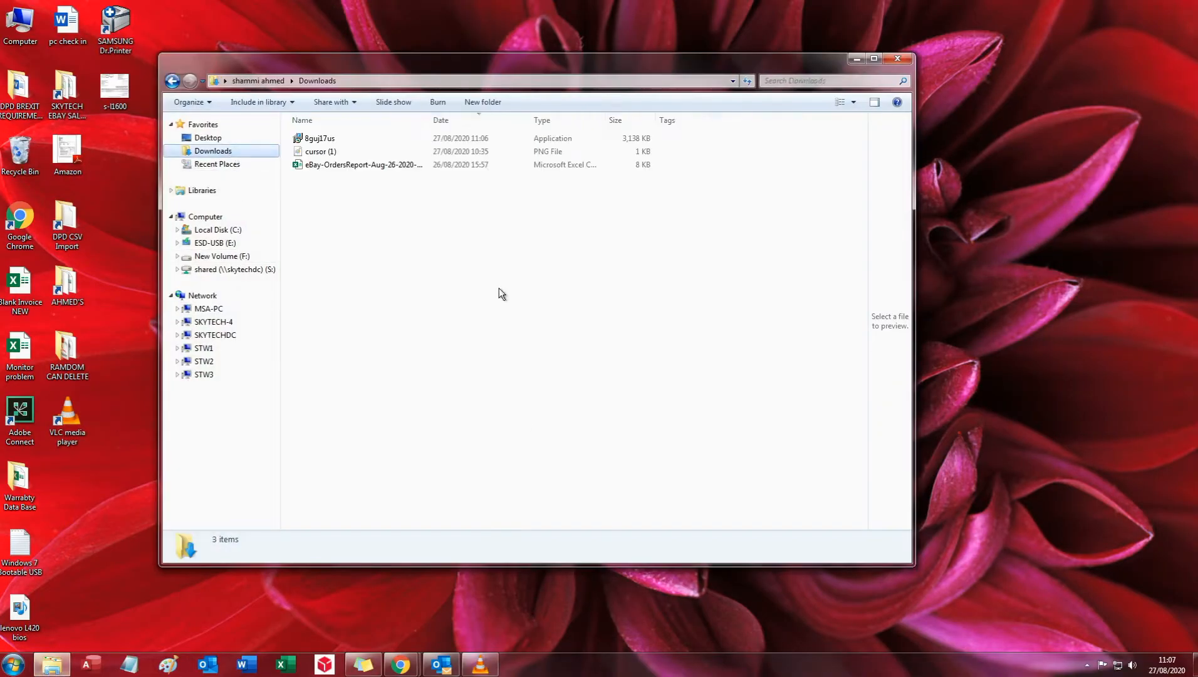
{"action": "left_click", "coordinate": [319, 139]}
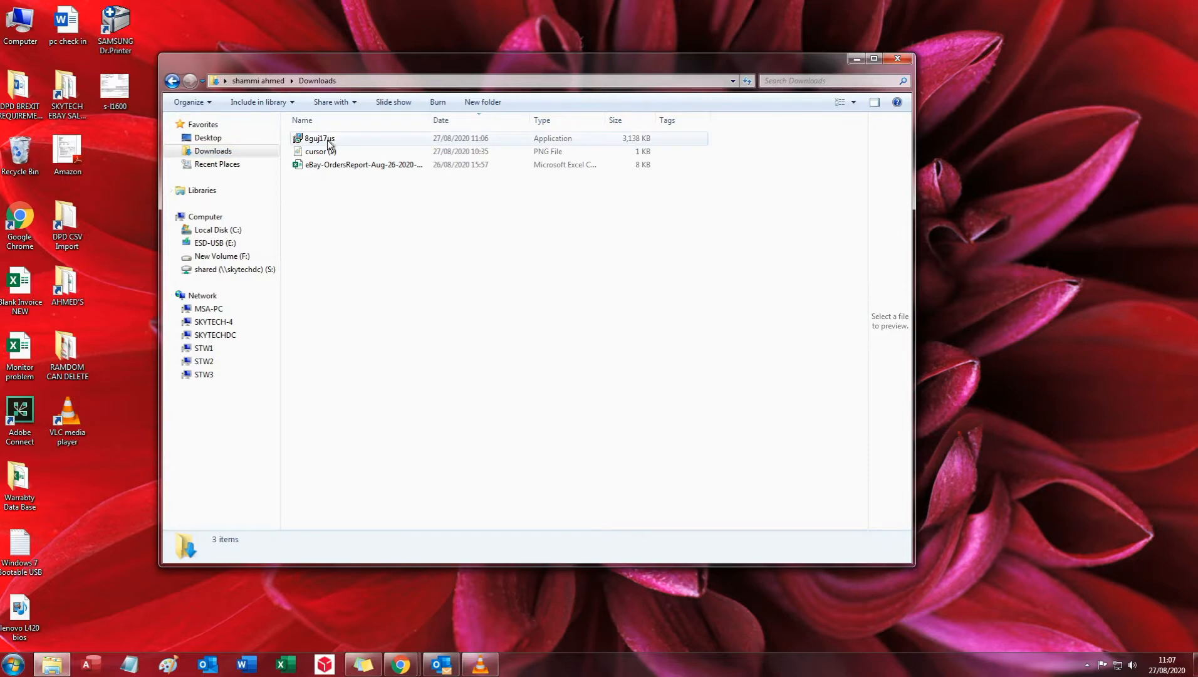
{"action": "left_click", "coordinate": [318, 138]}
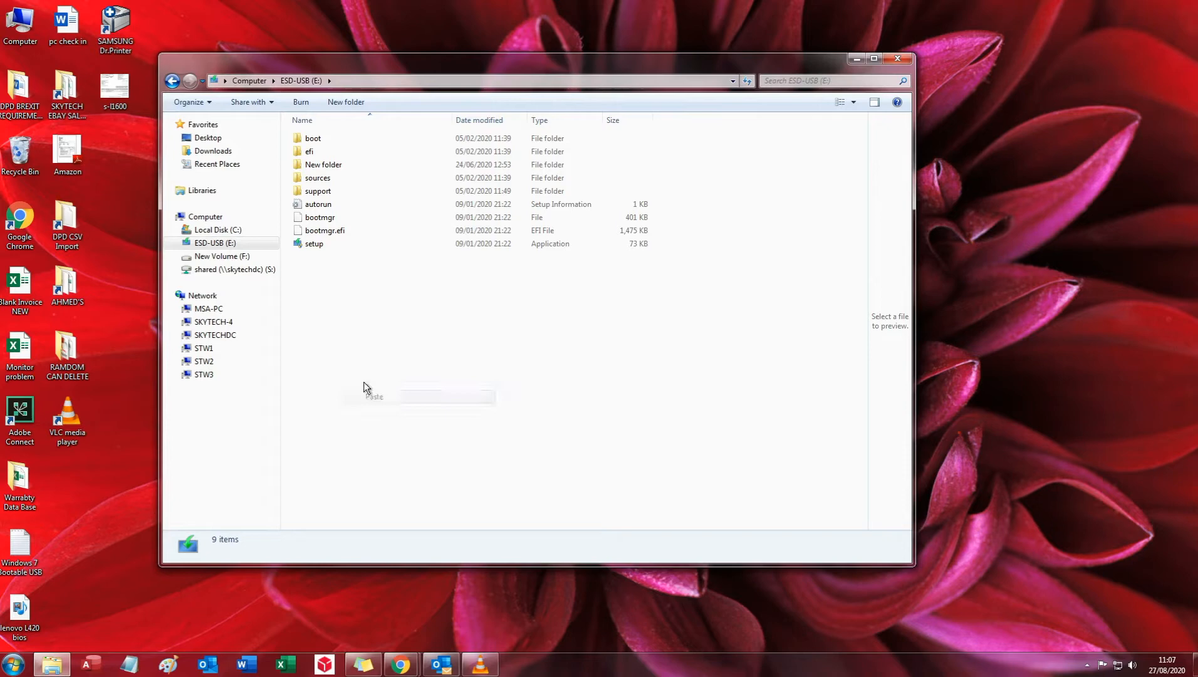
{"action": "left_click", "coordinate": [375, 395]}
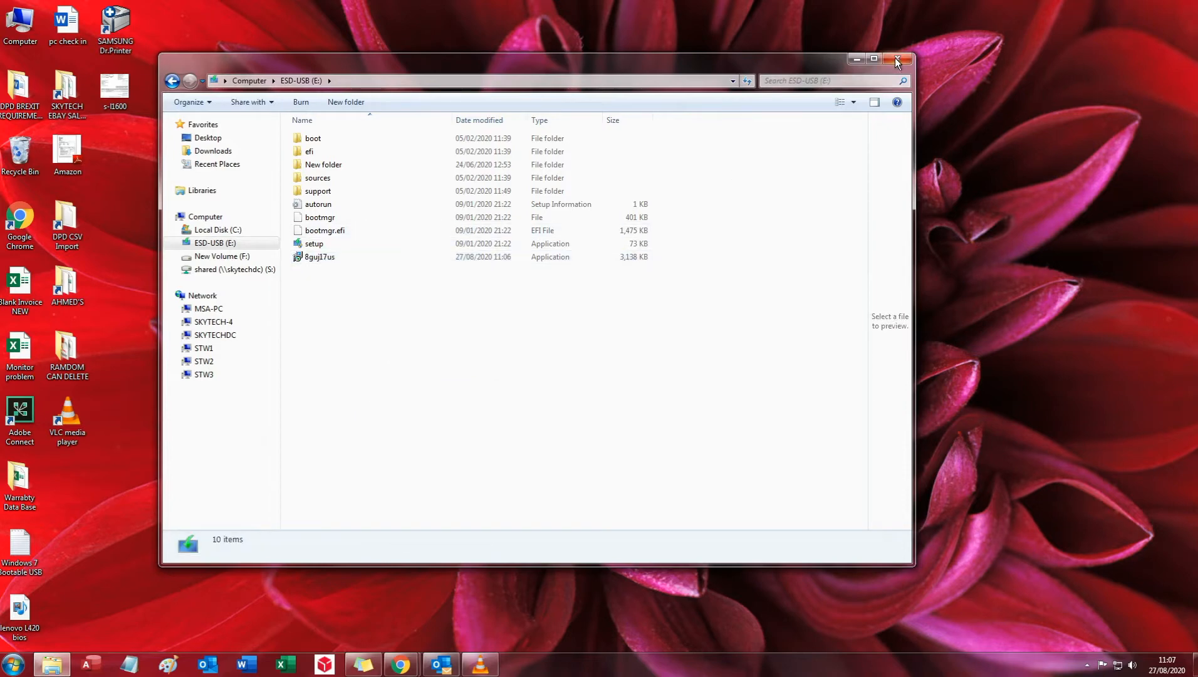
{"action": "mouse_move", "coordinate": [898, 60]}
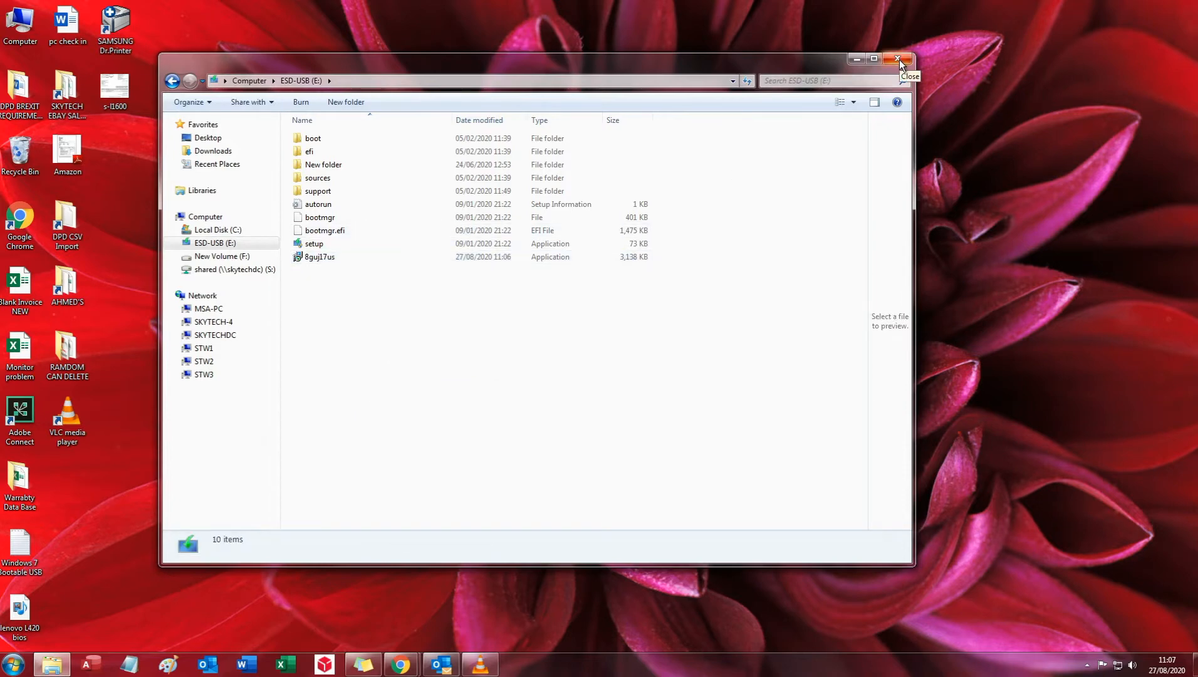
{"action": "left_click", "coordinate": [899, 60]}
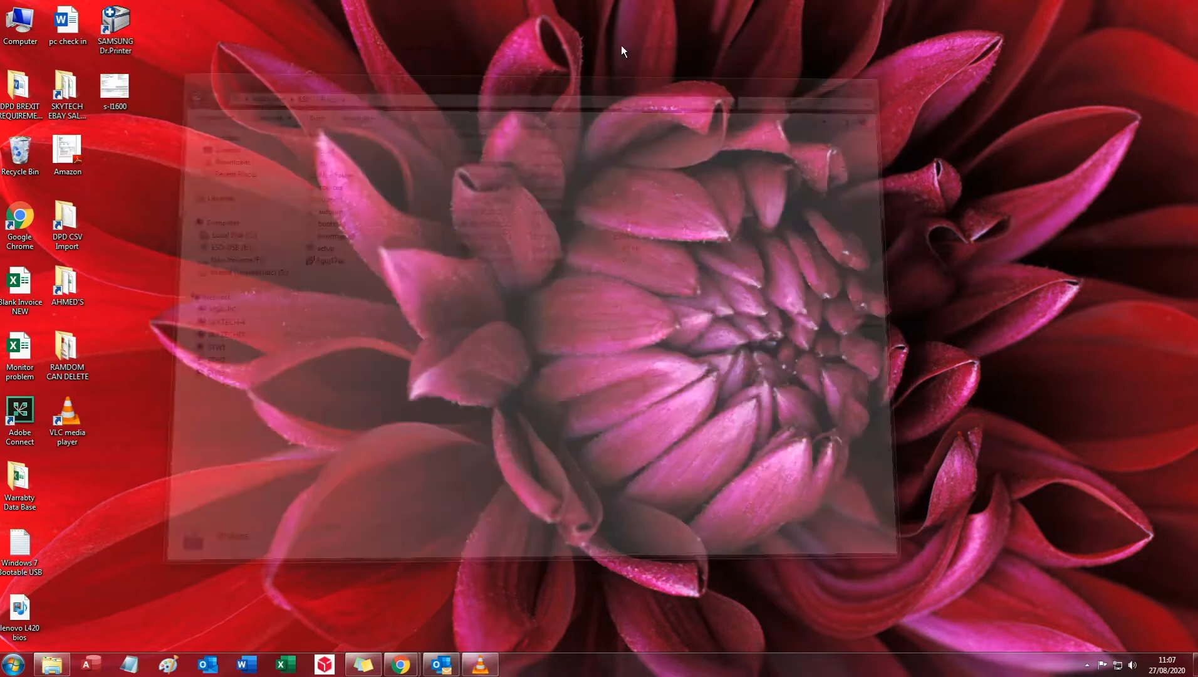